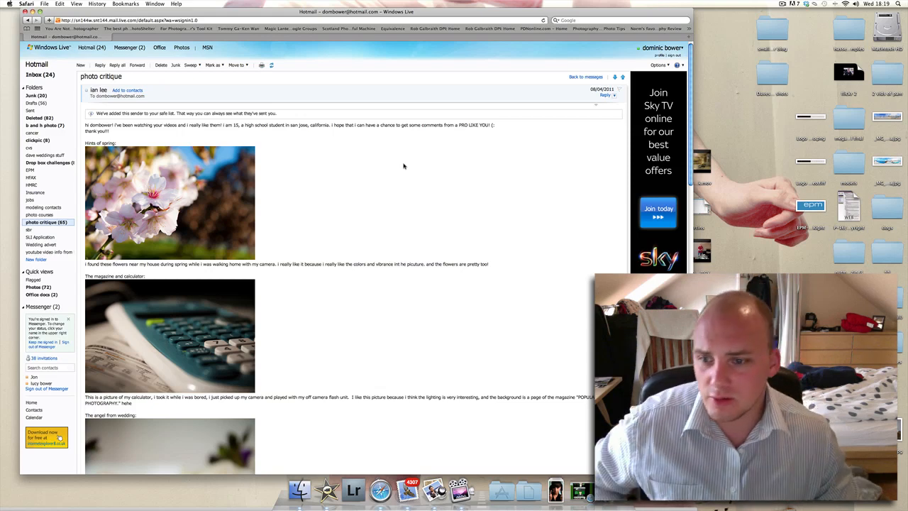
# Scroll down the email to the wedding angel photo of cream roses with purple flowers.
pyautogui.scroll(-3)
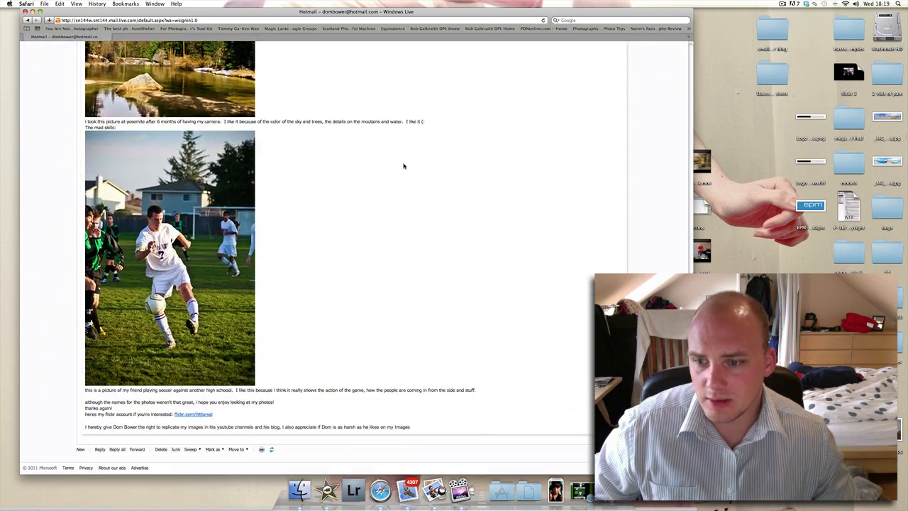
pyautogui.moveTo(317, 323)
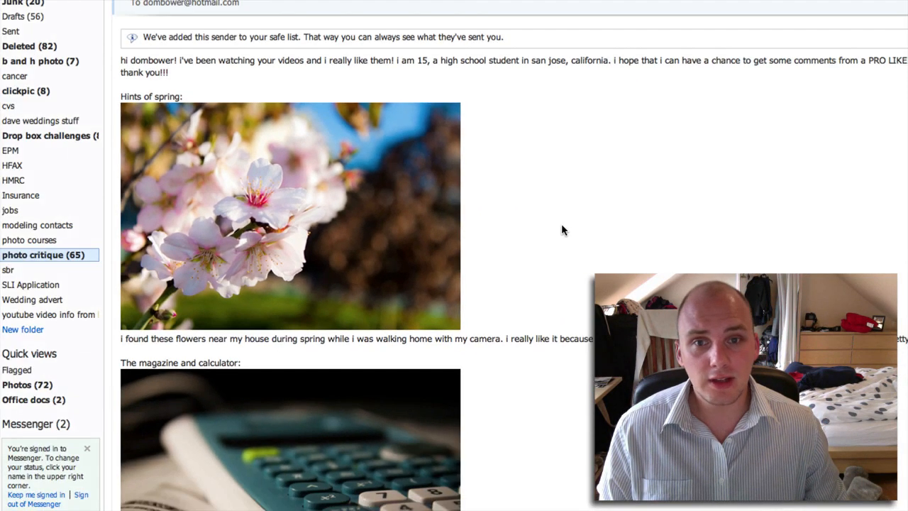
pyautogui.moveTo(502, 273)
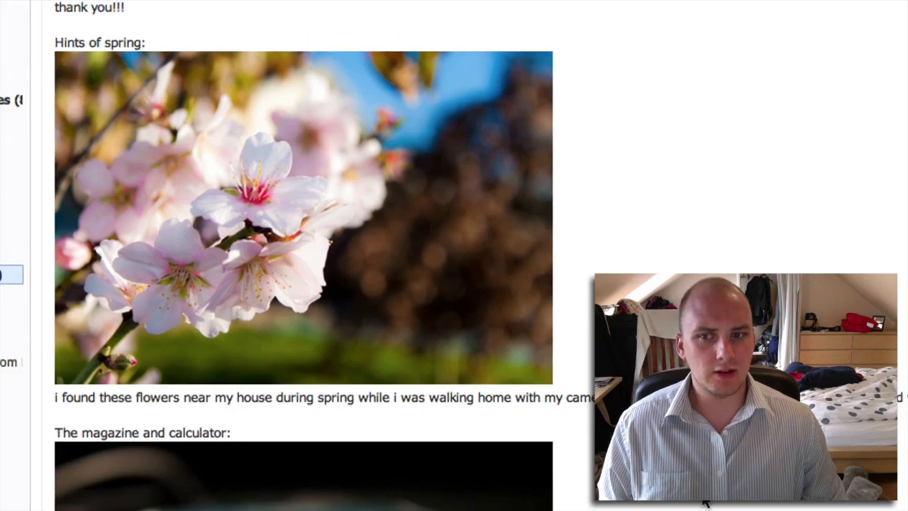
pyautogui.scroll(-3)
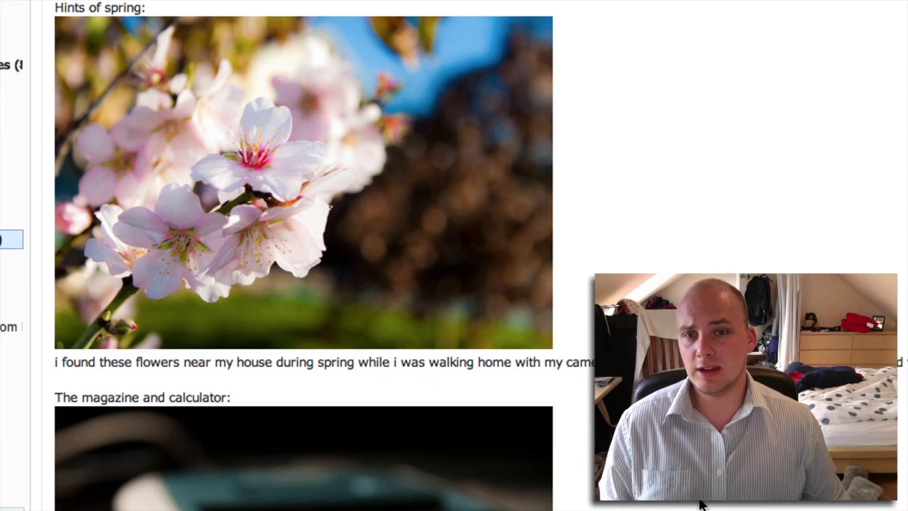
pyautogui.scroll(-3)
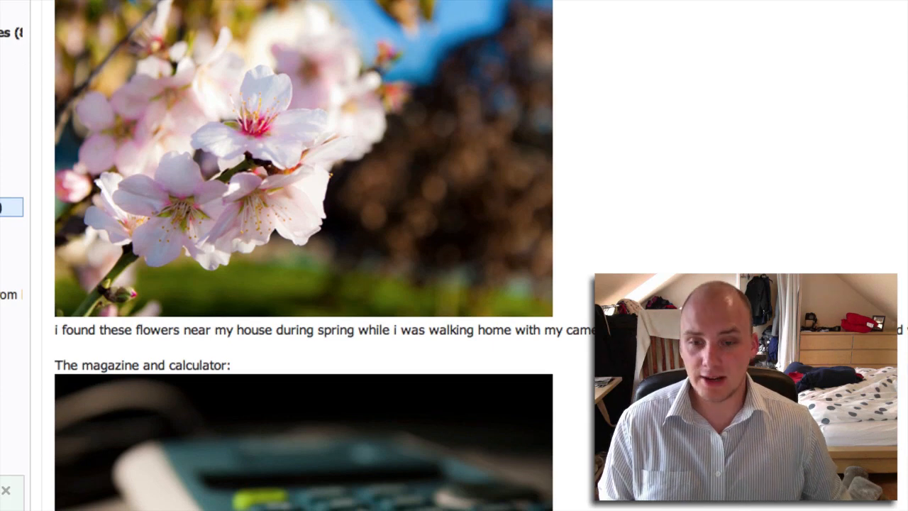
pyautogui.scroll(-3)
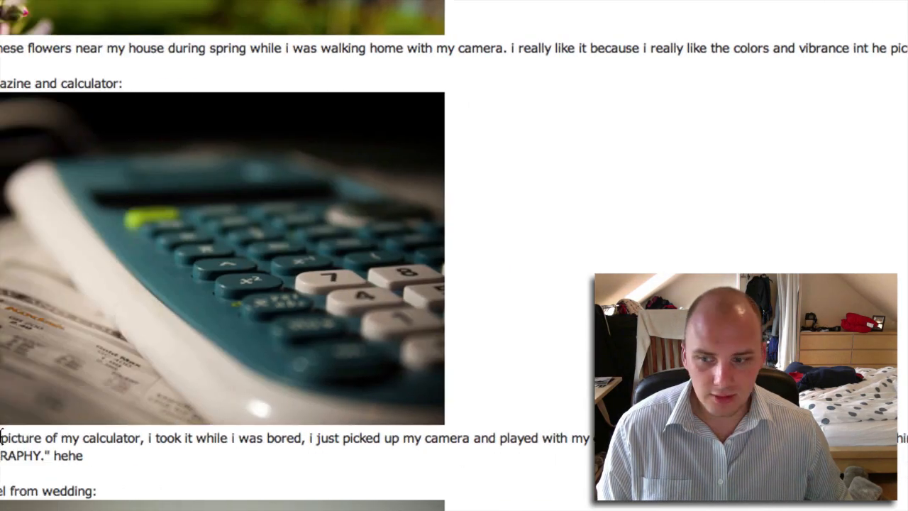
pyautogui.scroll(-3)
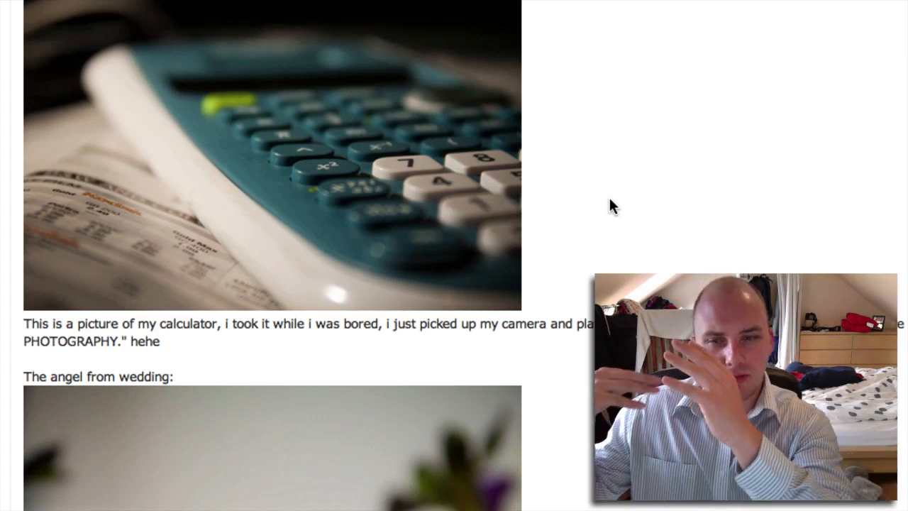
pyautogui.scroll(-3)
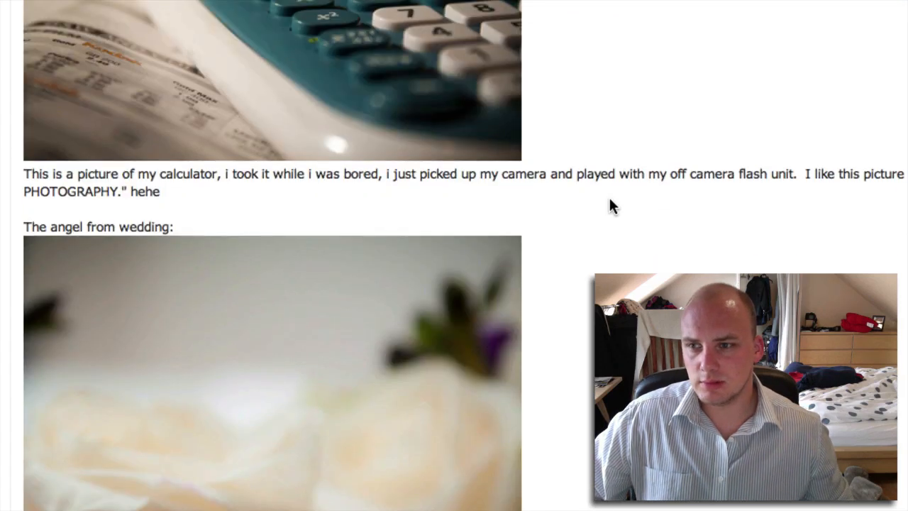
pyautogui.scroll(-3)
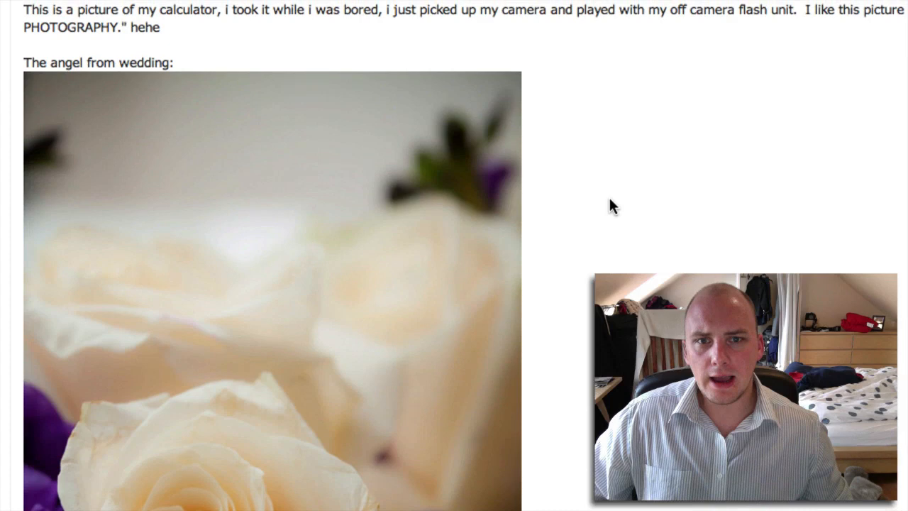
pyautogui.scroll(-3)
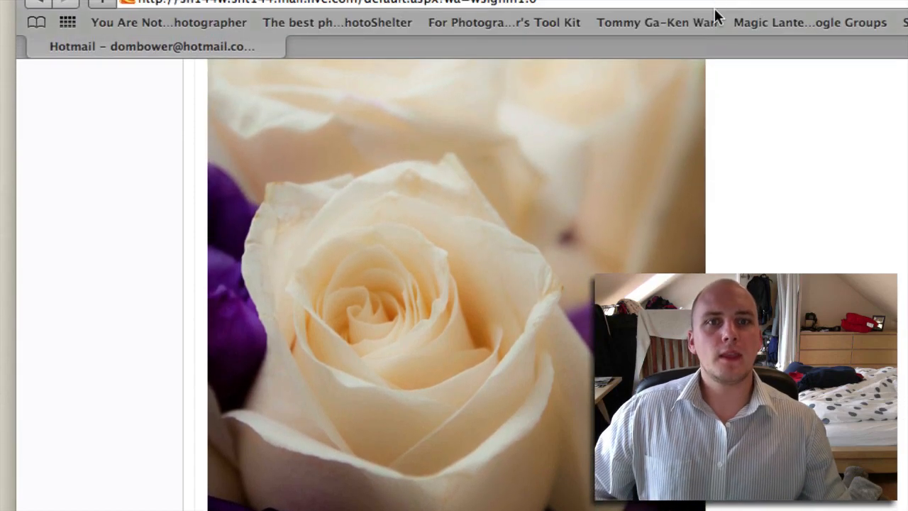
pyautogui.scroll(-3)
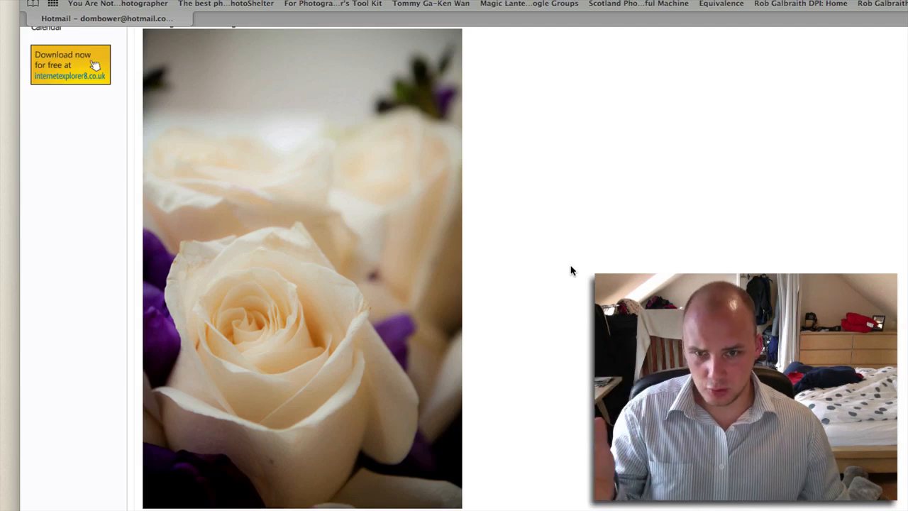
pyautogui.moveTo(317, 275)
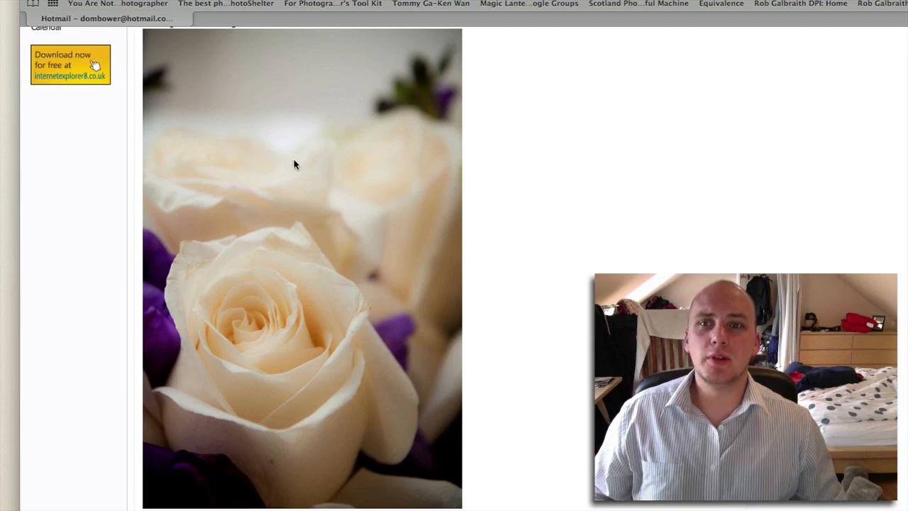
pyautogui.moveTo(441, 89)
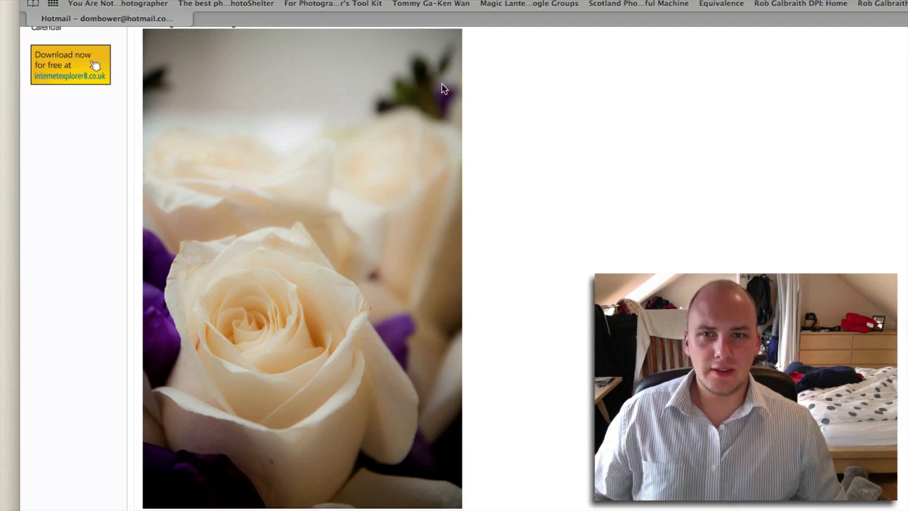
pyautogui.moveTo(155, 90)
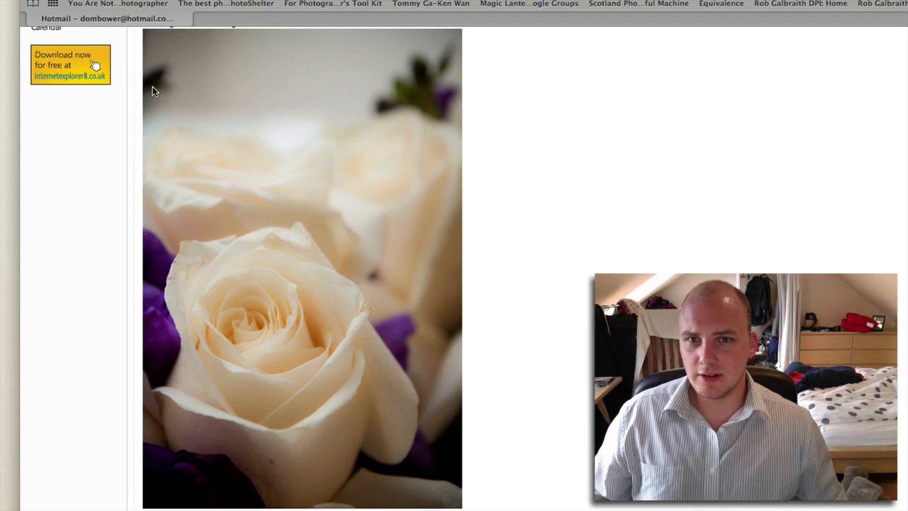
pyautogui.moveTo(518, 172)
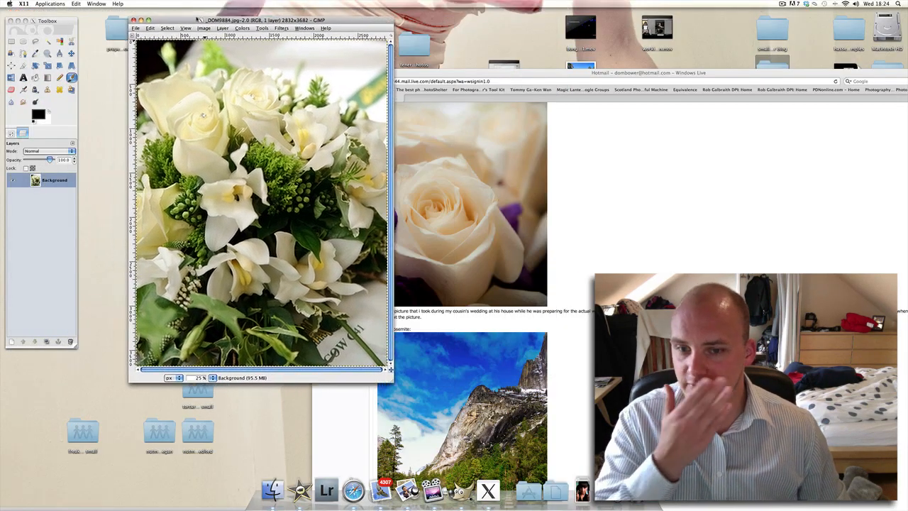
# Enlarge the bouquet photo window and duplicate the Background layer.
pyautogui.moveTo(198, 20); pyautogui.dragTo(344, 20)
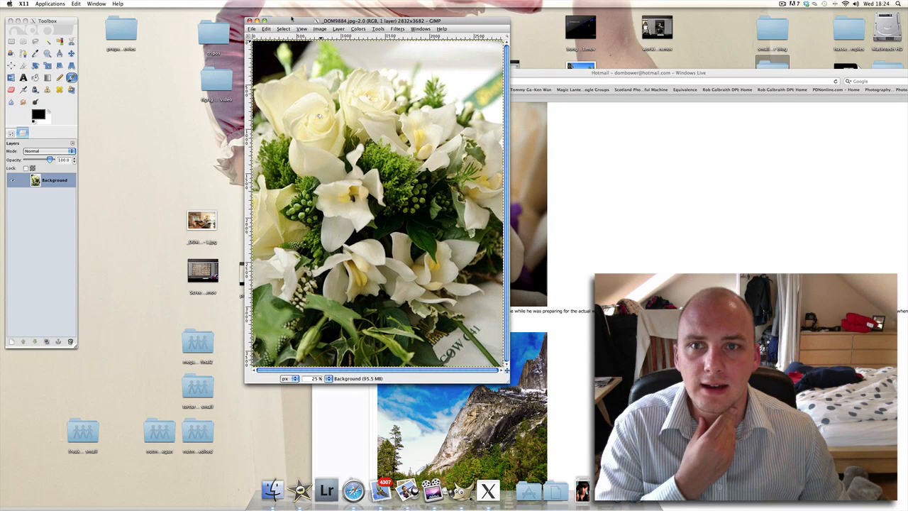
pyautogui.moveTo(376, 20); pyautogui.dragTo(244, 12)
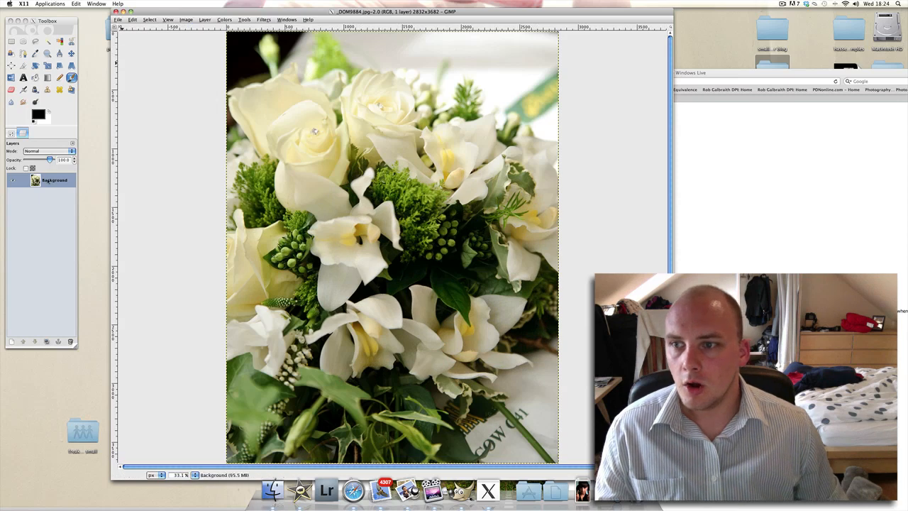
pyautogui.rightClick(53, 179)
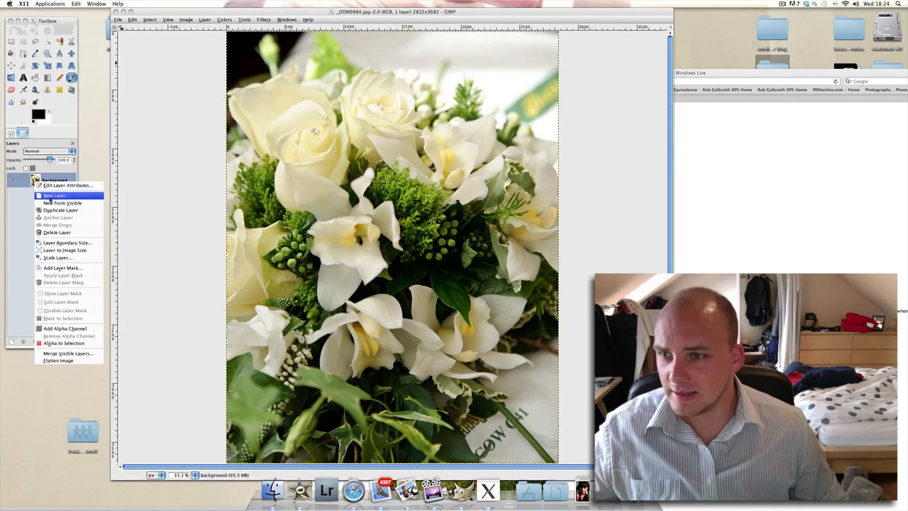
pyautogui.click(60, 209)
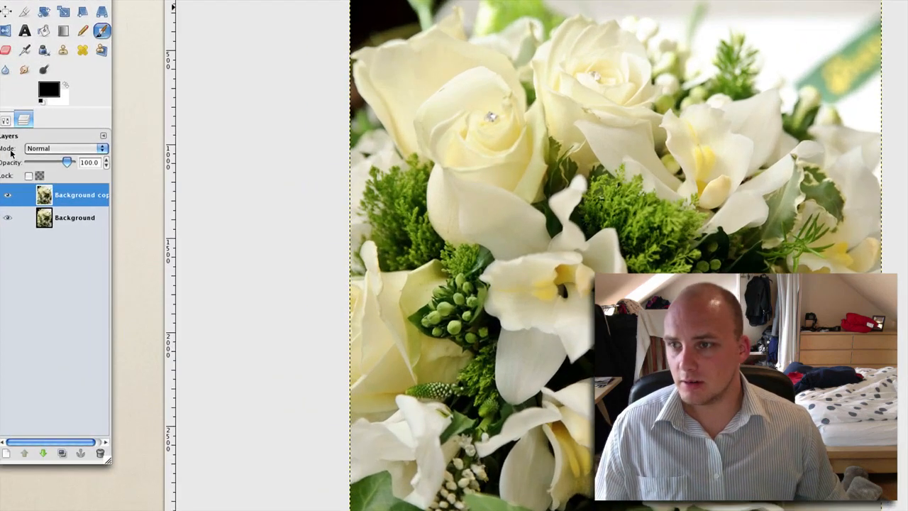
# Try Multiply on the Background copy, then set its blend mode to Soft light.
pyautogui.click(68, 147)
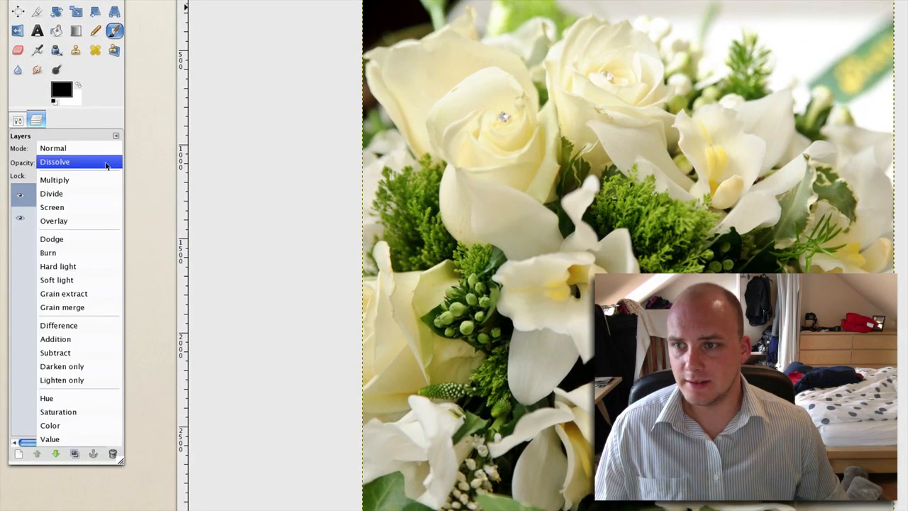
pyautogui.click(54, 180)
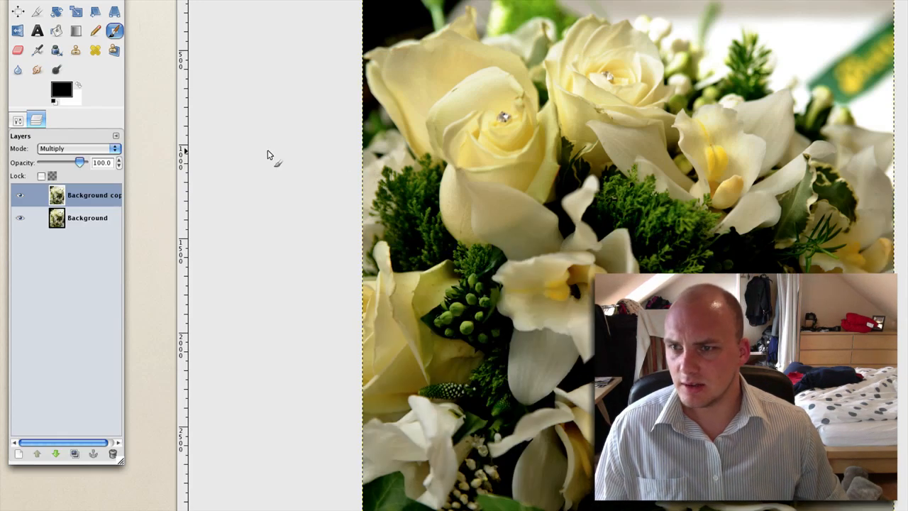
pyautogui.click(77, 148)
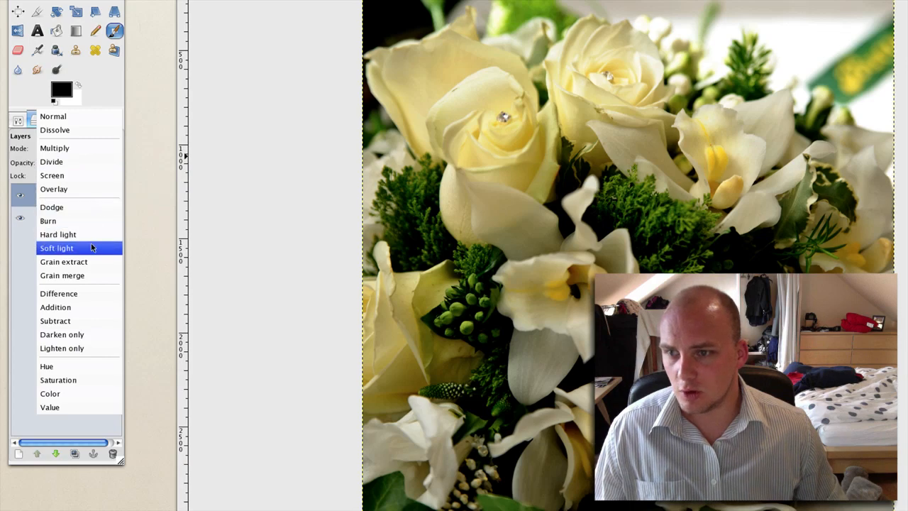
pyautogui.click(56, 248)
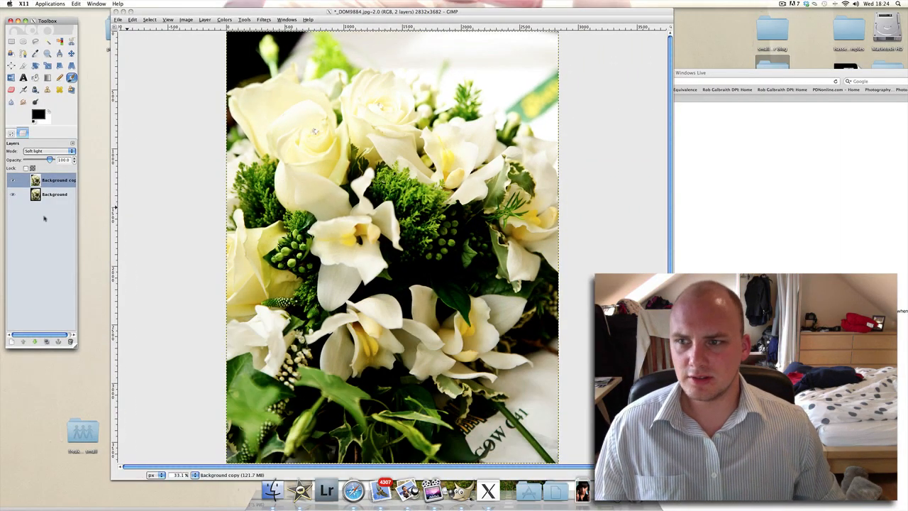
pyautogui.click(57, 179)
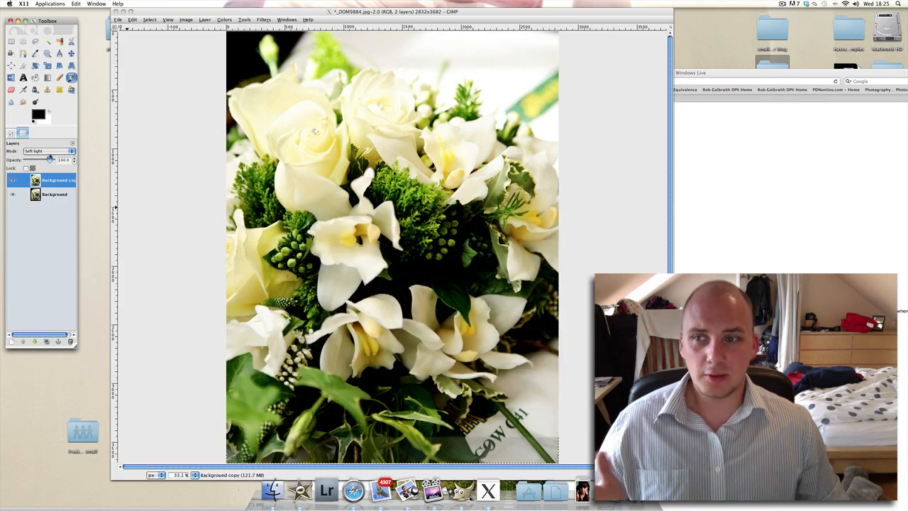
# Lower the Background copy layer's opacity to 30.
pyautogui.moveTo(50, 160); pyautogui.dragTo(45, 160)
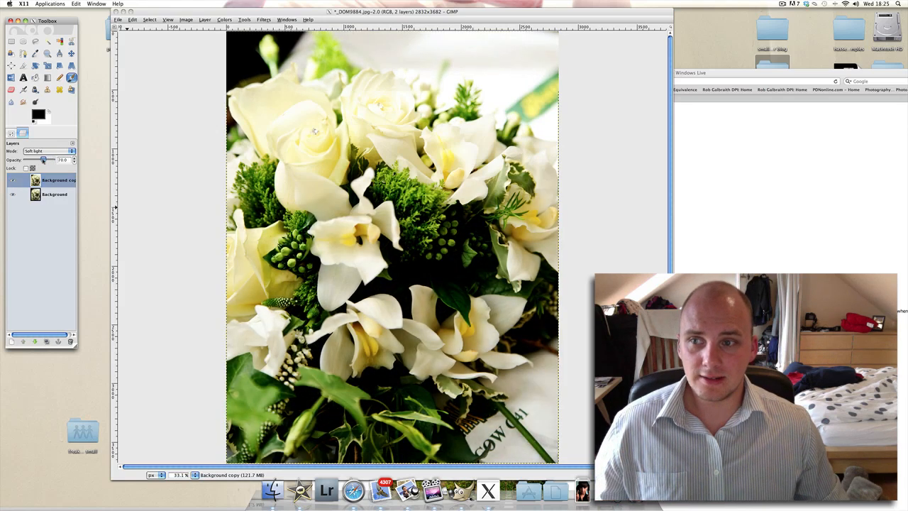
pyautogui.moveTo(44, 159); pyautogui.dragTo(34, 160)
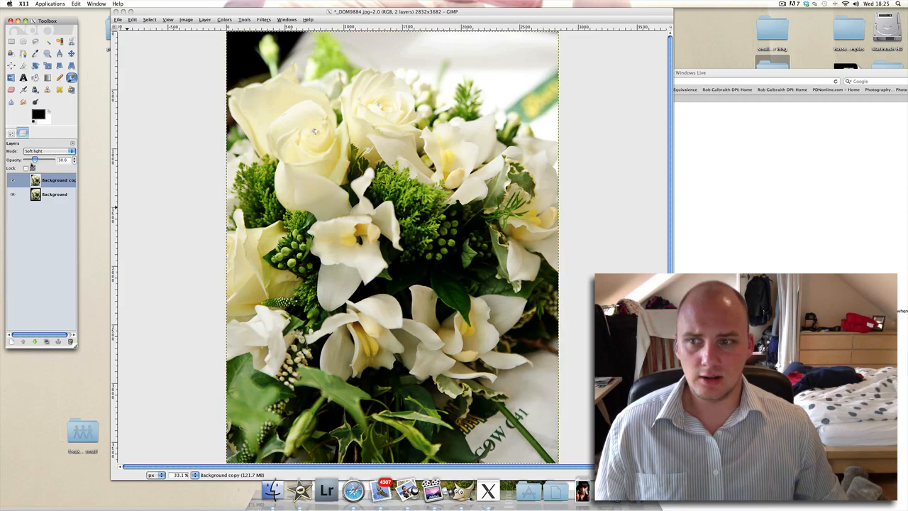
pyautogui.click(57, 180)
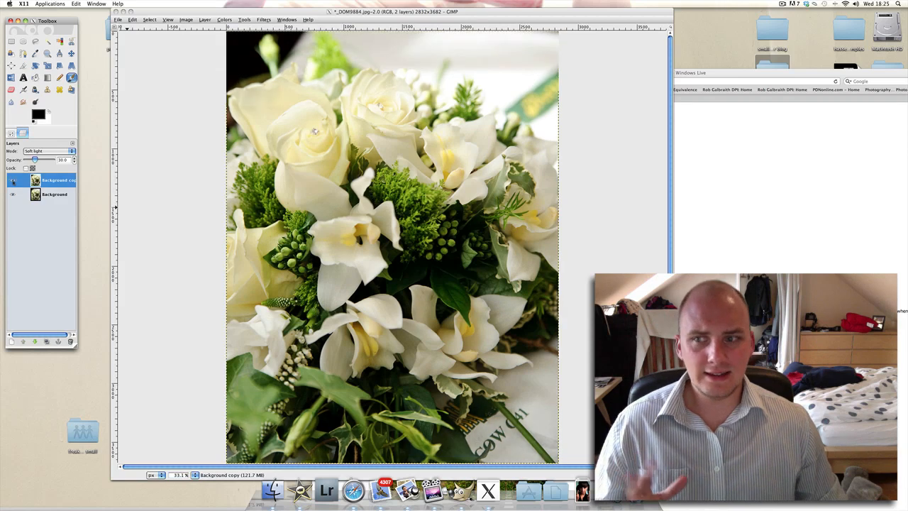
pyautogui.click(49, 151)
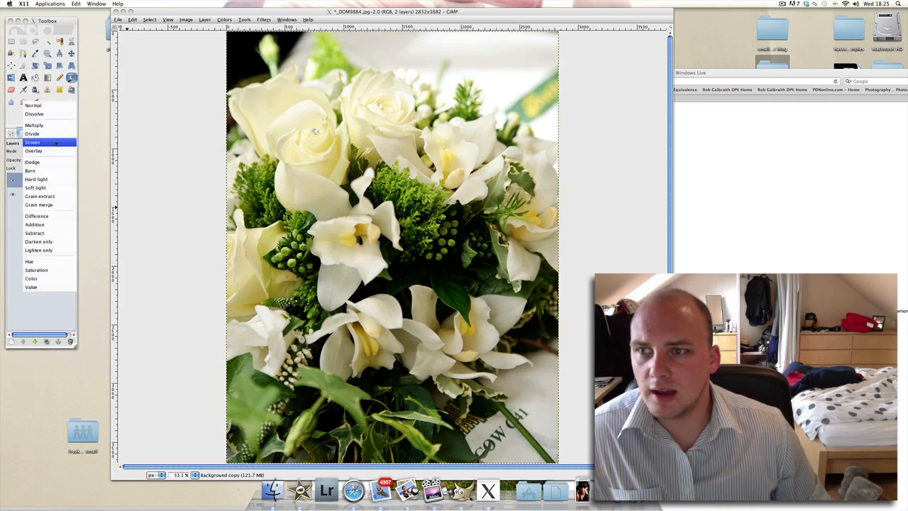
# Test Screen and Overlay blends on the duplicate layer, finally choosing Hard light.
pyautogui.click(34, 142)
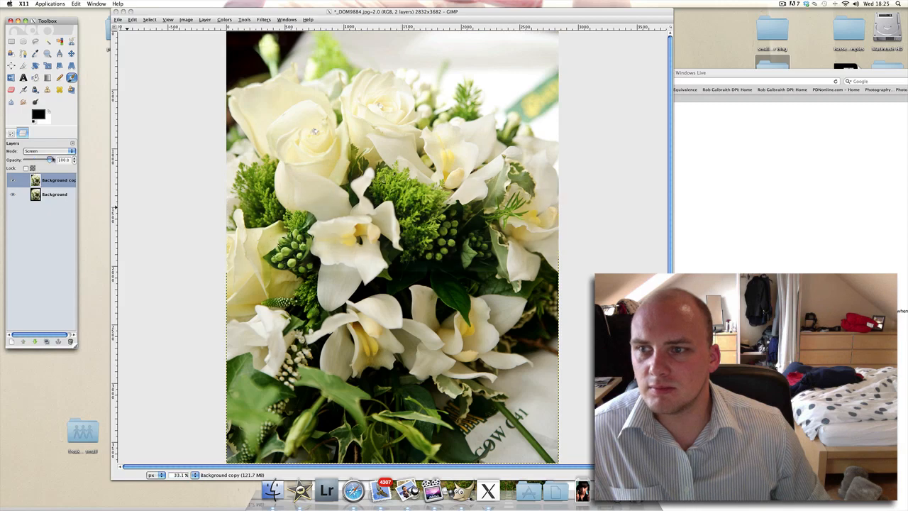
pyautogui.click(48, 150)
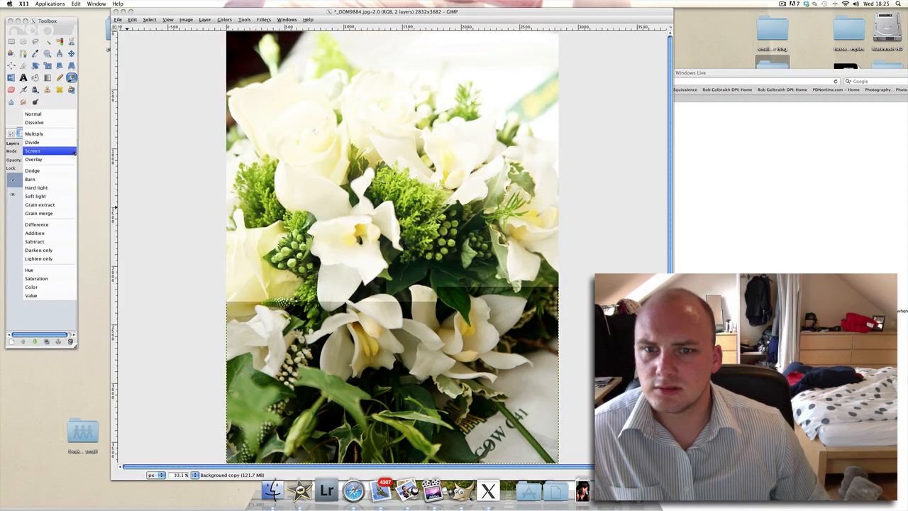
pyautogui.click(34, 159)
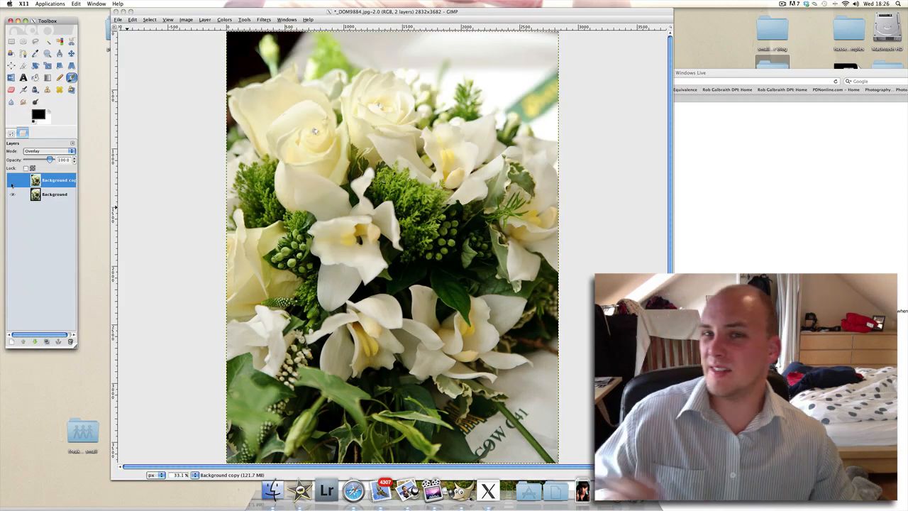
pyautogui.click(49, 151)
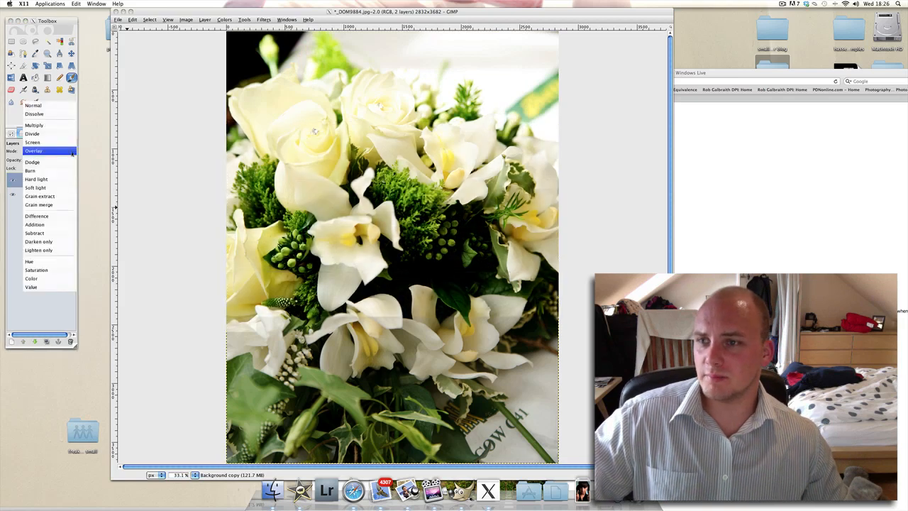
pyautogui.click(32, 151)
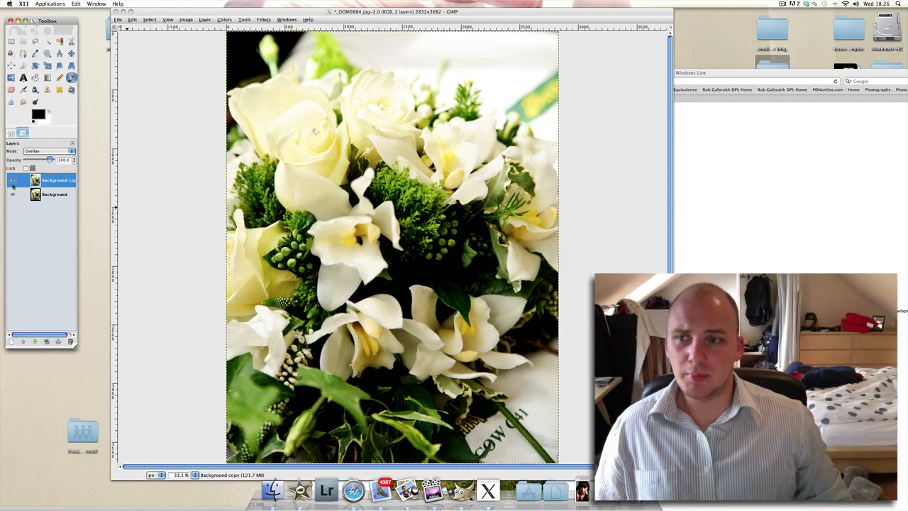
pyautogui.click(49, 151)
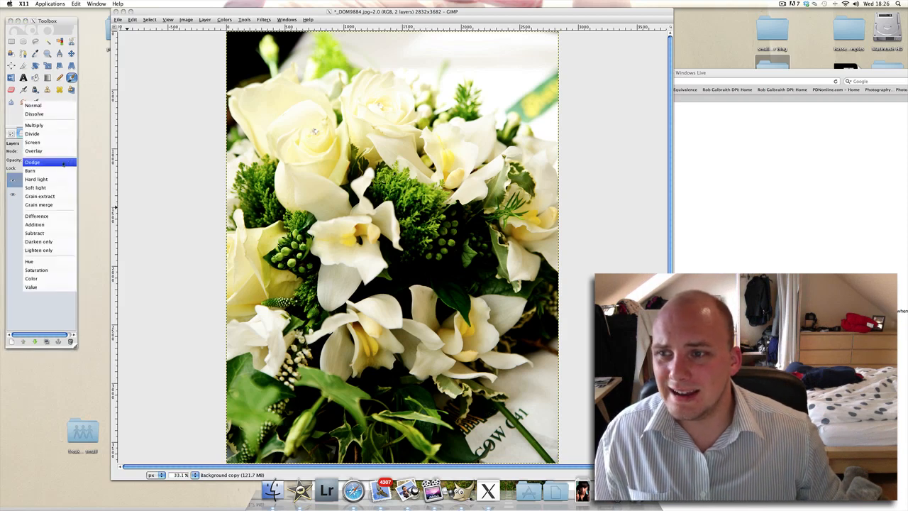
pyautogui.click(37, 178)
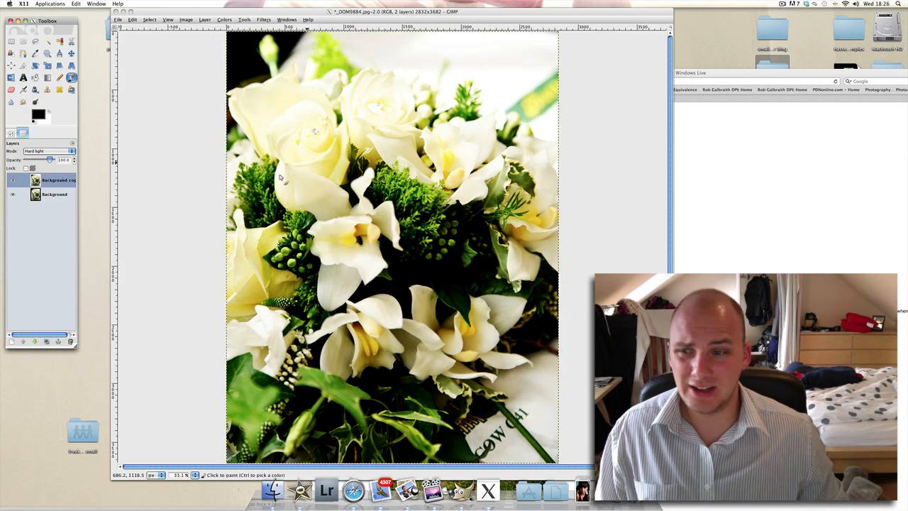
# Add a fully opaque white layer mask to the Hard light duplicate layer.
pyautogui.rightClick(57, 179)
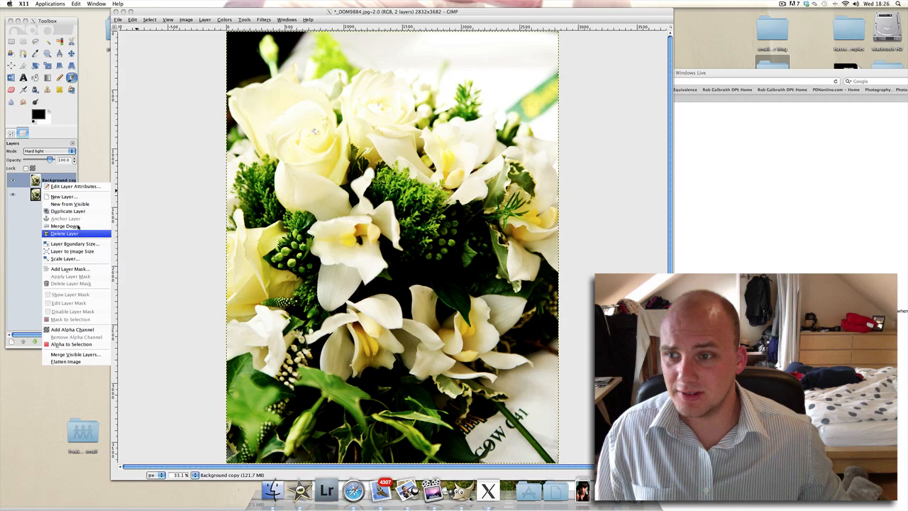
pyautogui.click(69, 269)
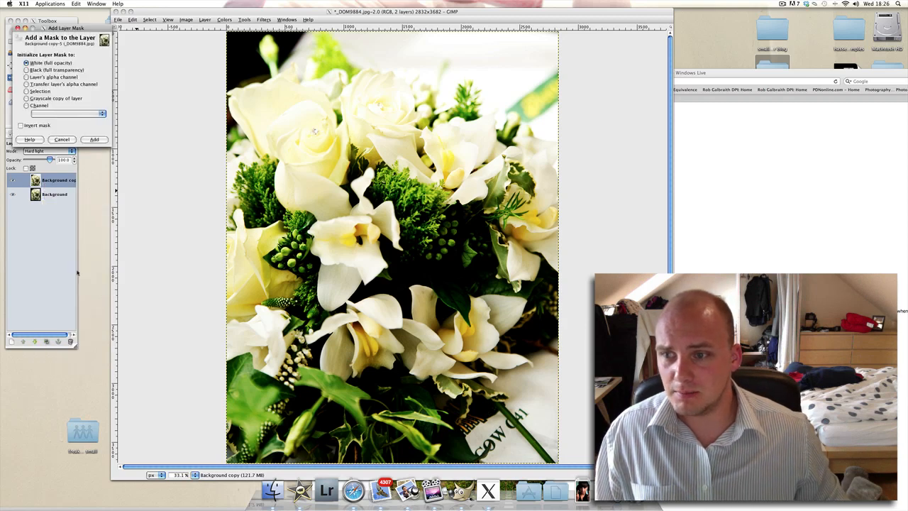
pyautogui.click(95, 139)
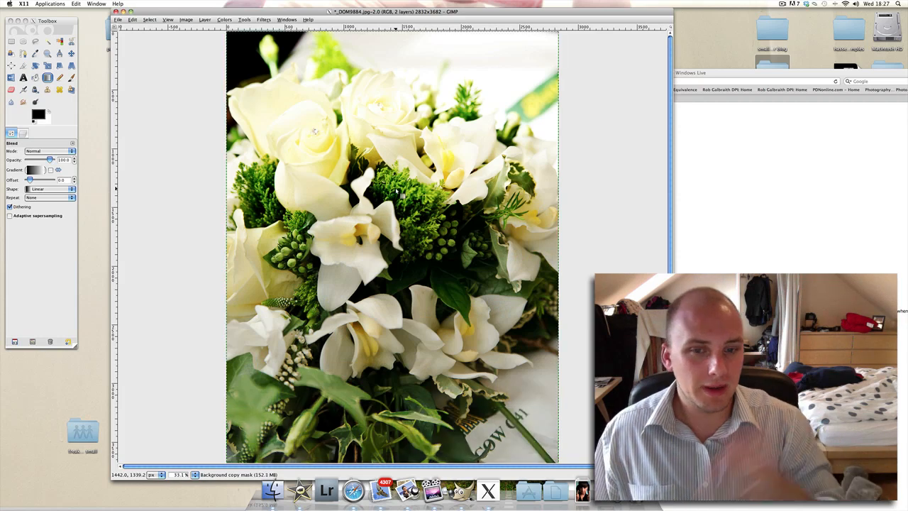
pyautogui.moveTo(401, 119)
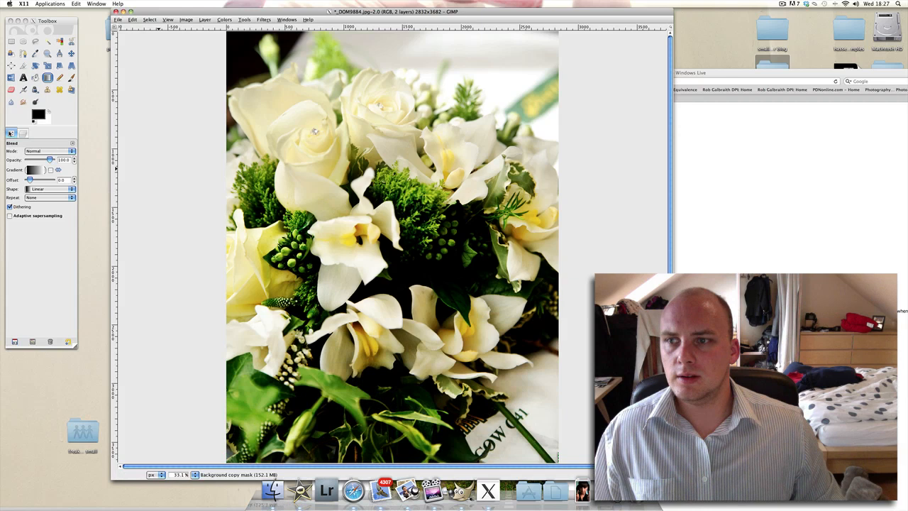
pyautogui.moveTo(11, 135)
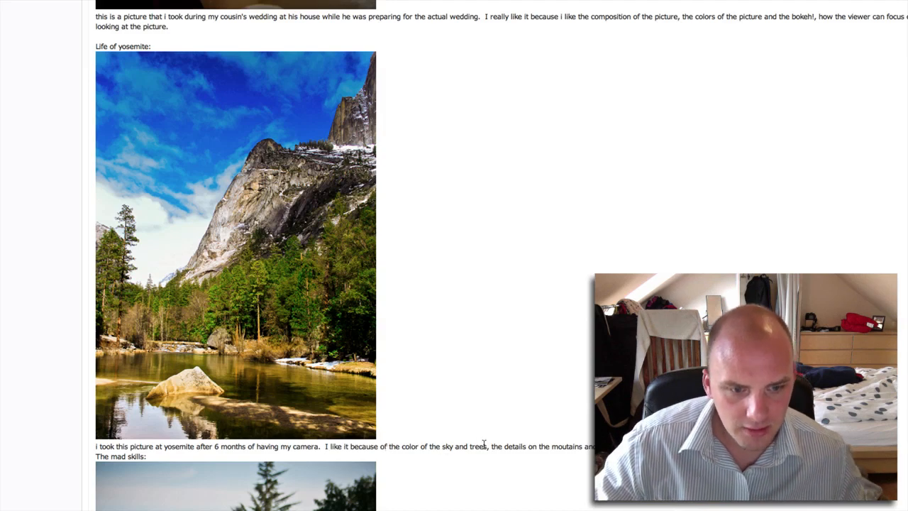
pyautogui.moveTo(458, 433)
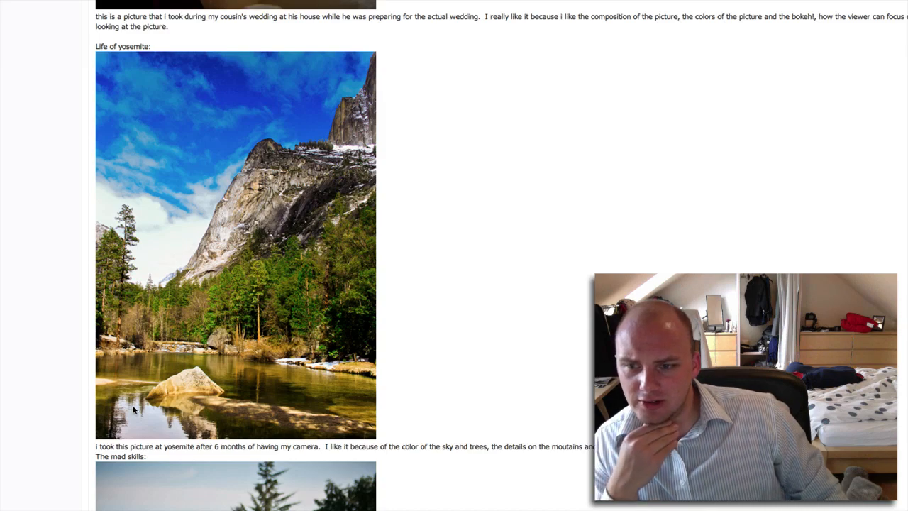
pyautogui.moveTo(142, 419)
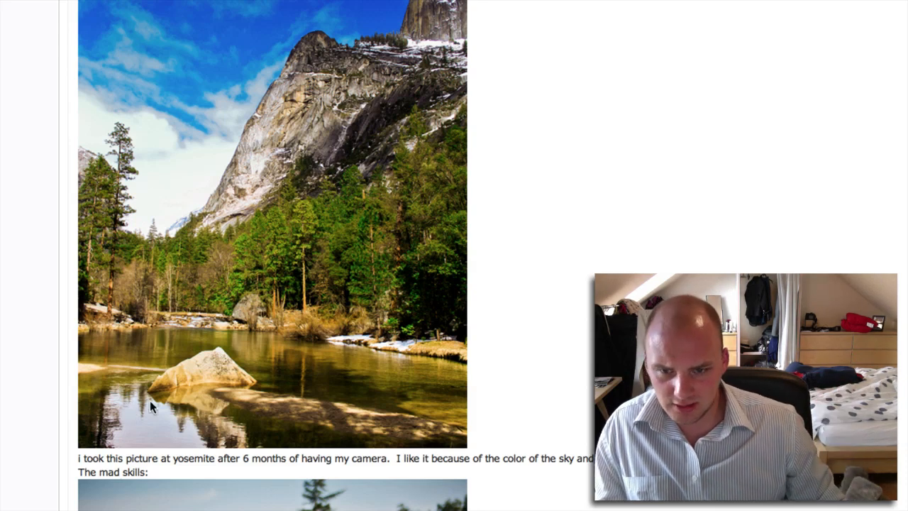
# Scroll past the Yosemite landscape to 'The mad skills' soccer photo and caption.
pyautogui.scroll(-3)
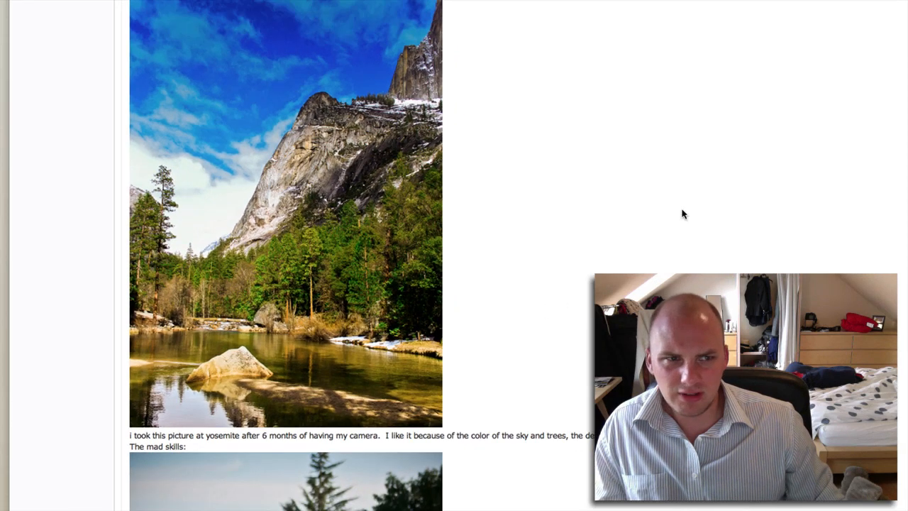
pyautogui.scroll(-3)
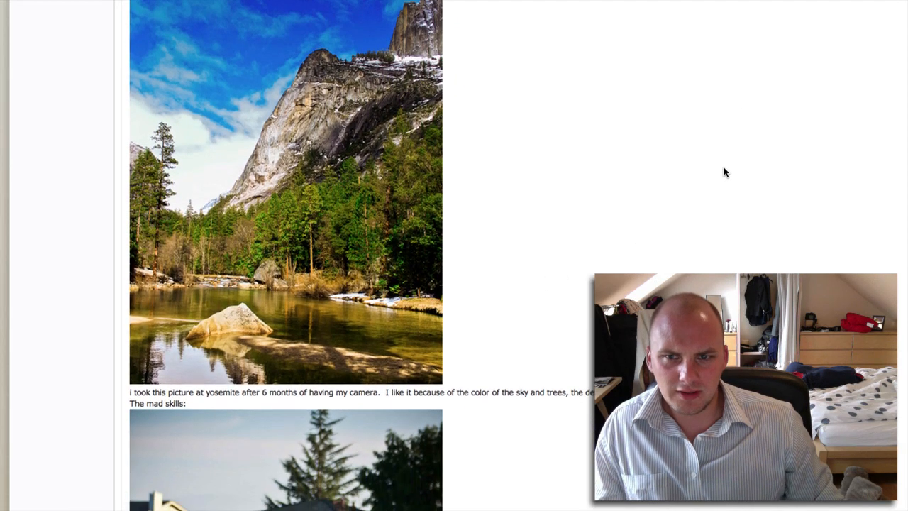
pyautogui.scroll(-3)
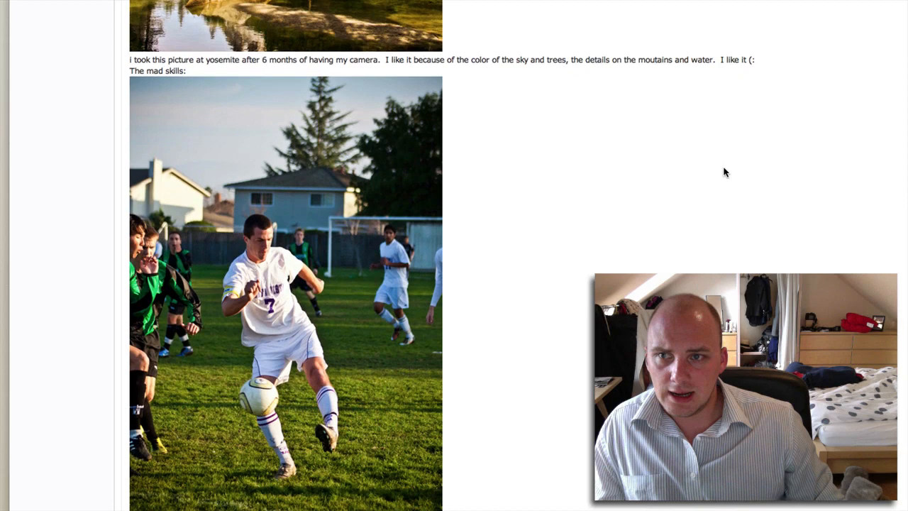
pyautogui.scroll(-3)
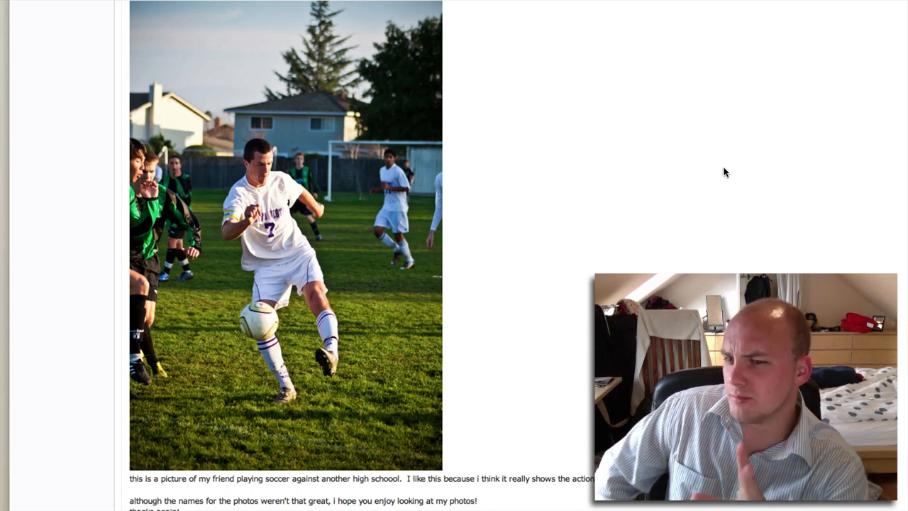
pyautogui.moveTo(502, 261)
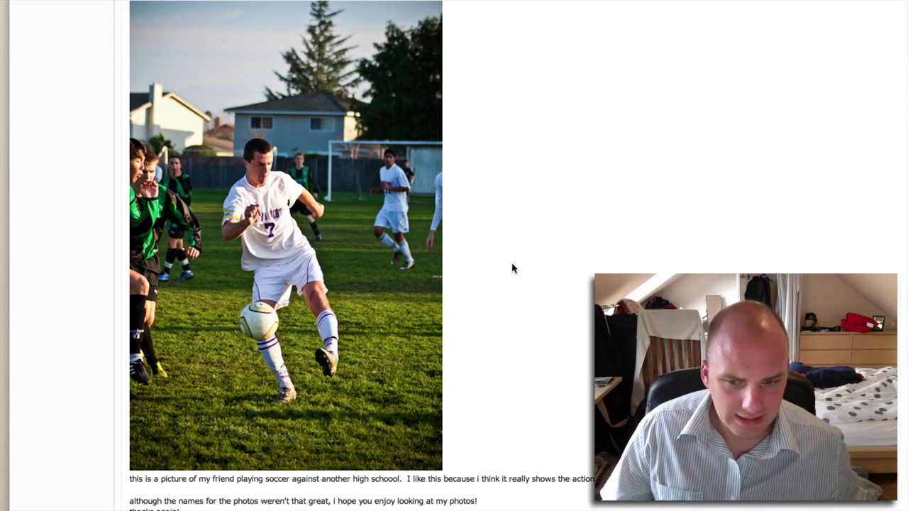
# Scroll to the email's closing note, then back up to the Yosemite photo.
pyautogui.scroll(-3)
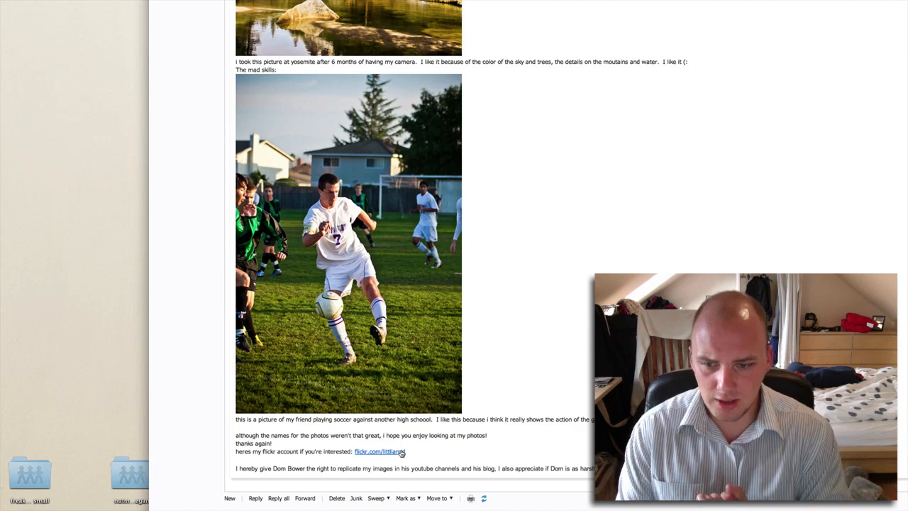
pyautogui.scroll(3)
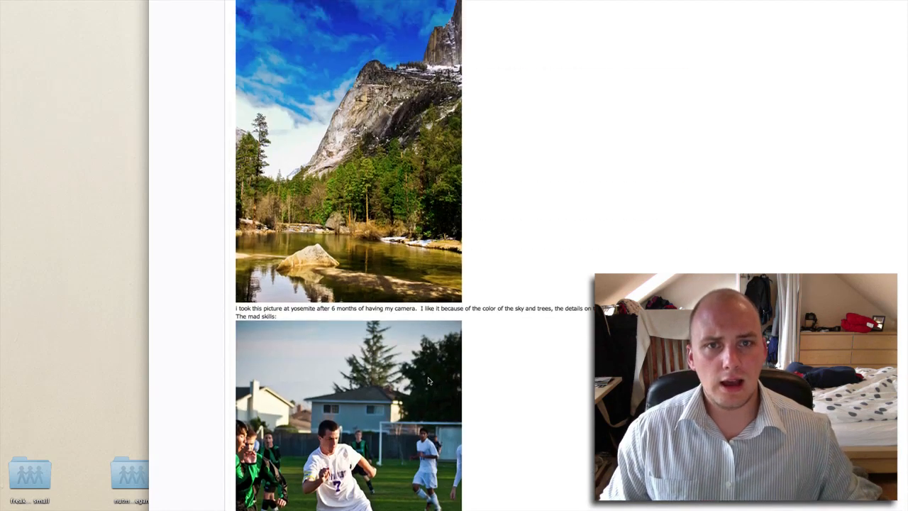